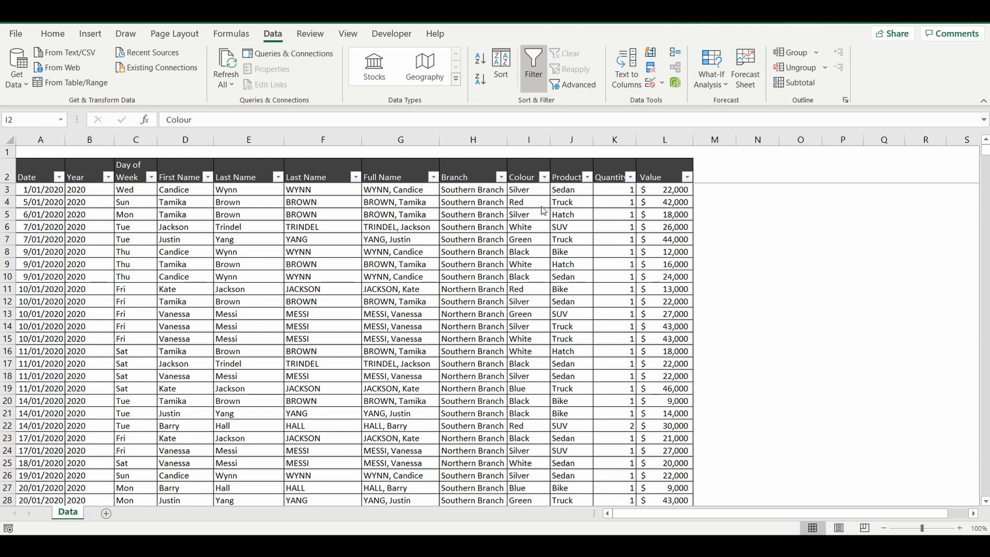
{"action": "mouse_move", "coordinate": [55, 186]}
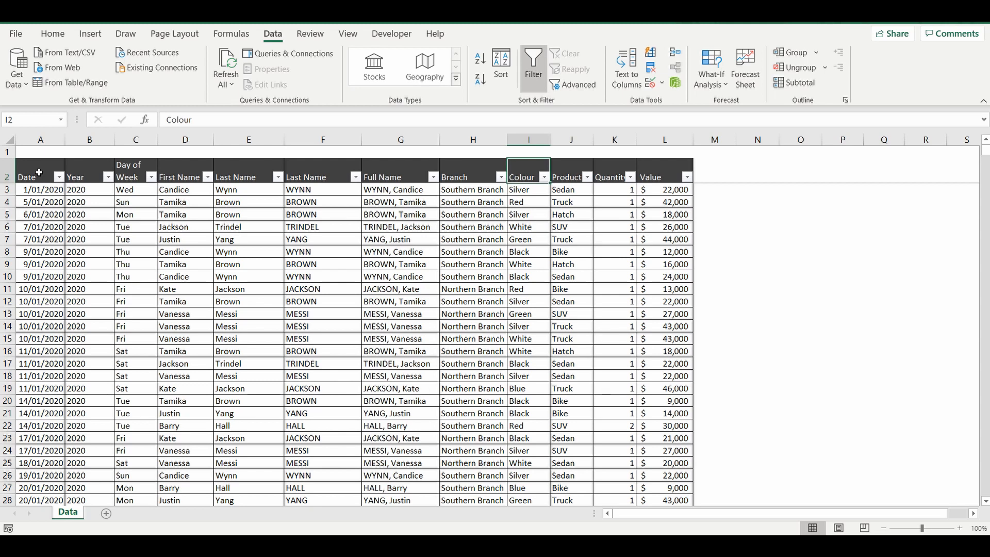
{"action": "mouse_move", "coordinate": [283, 165]}
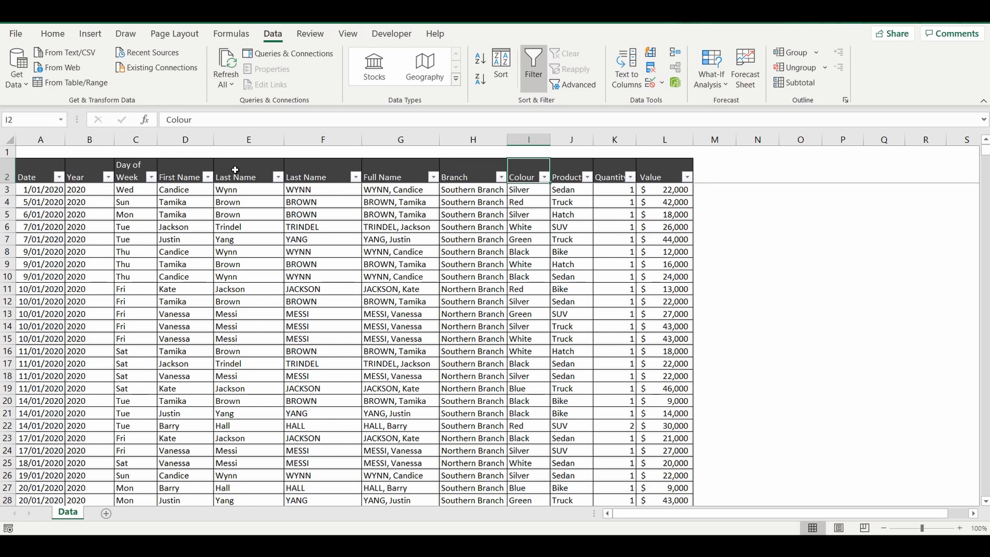
{"action": "mouse_move", "coordinate": [470, 249]}
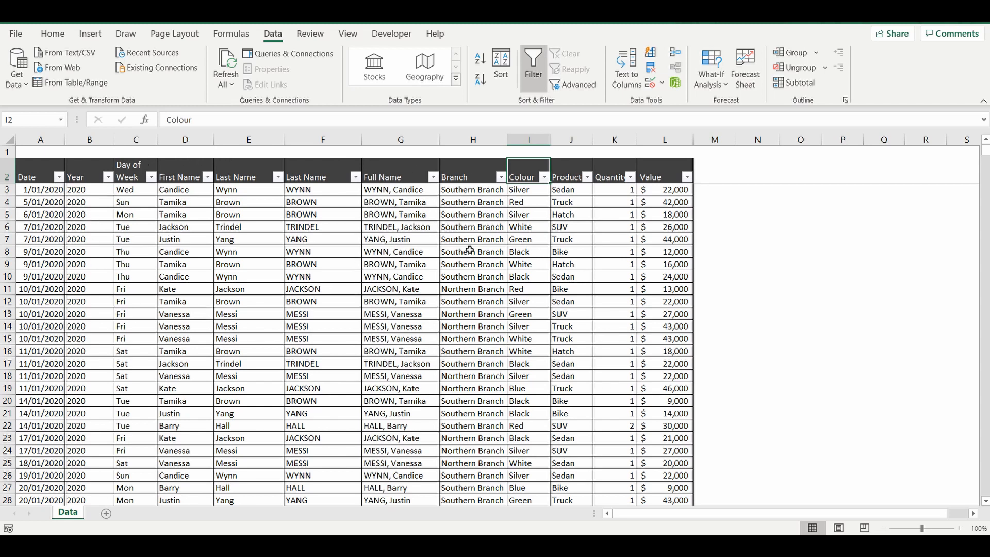
{"action": "mouse_move", "coordinate": [532, 230]}
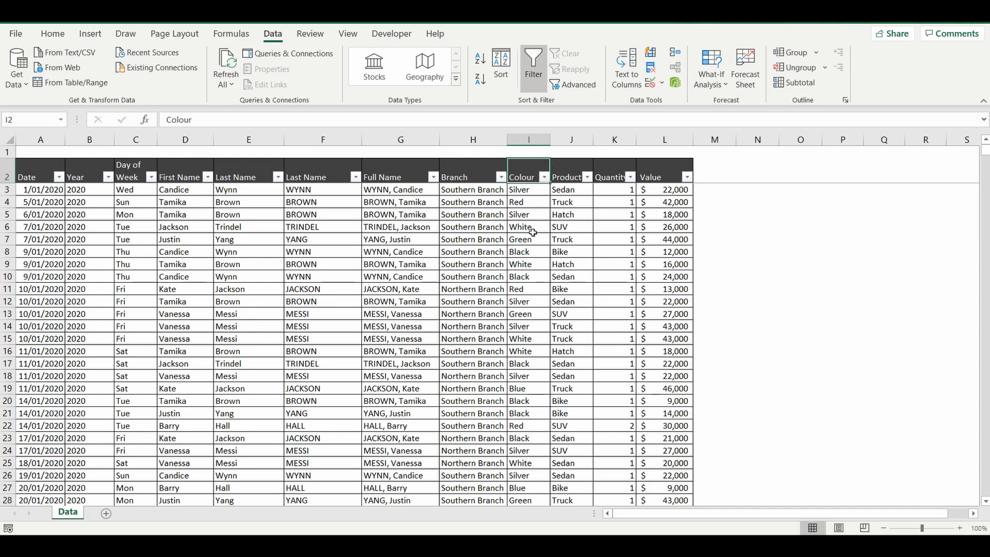
{"action": "mouse_move", "coordinate": [647, 184]}
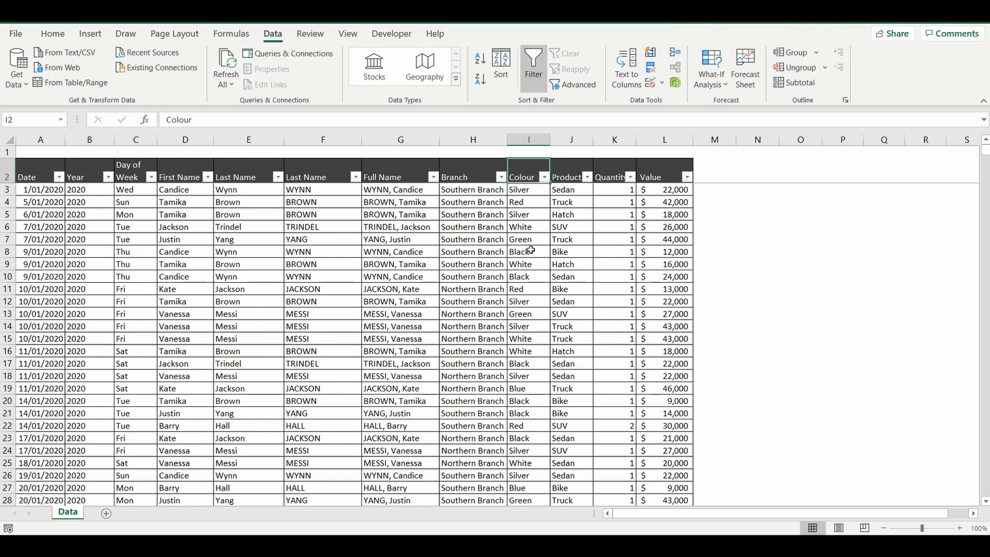
{"action": "mouse_move", "coordinate": [491, 189]}
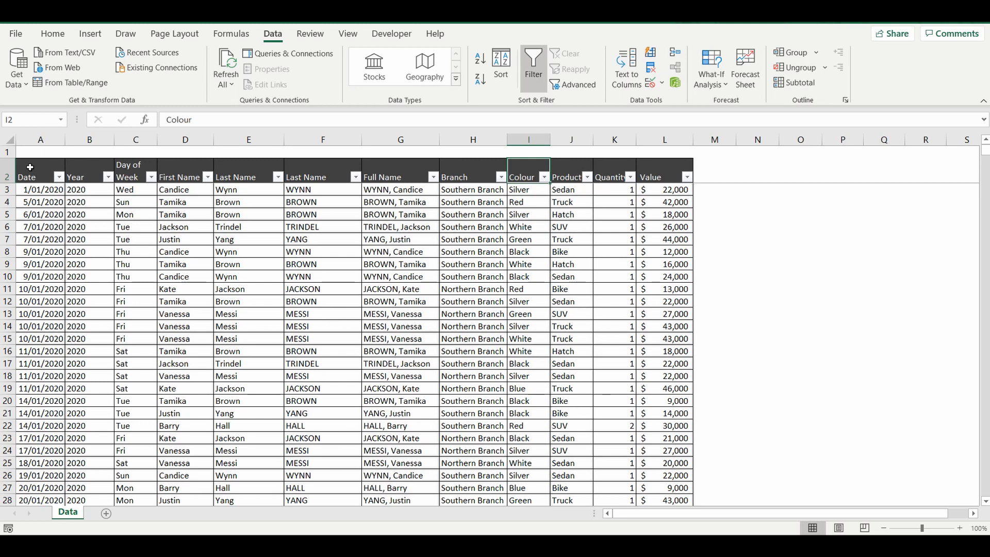
Step: Select the sales table A2:L1102 and start a PivotTable from the Insert ribbon
{"action": "left_click", "coordinate": [41, 176]}
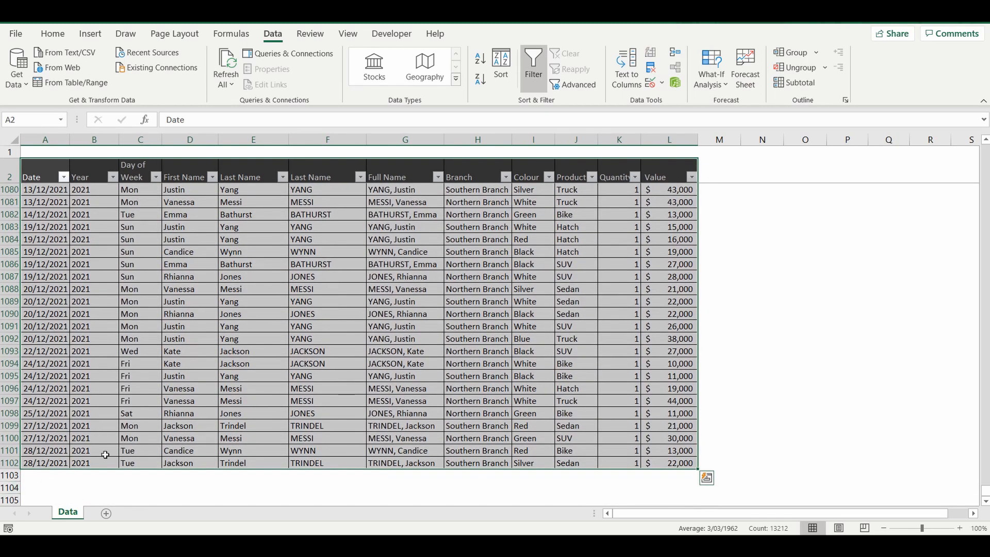
{"action": "mouse_move", "coordinate": [125, 33]}
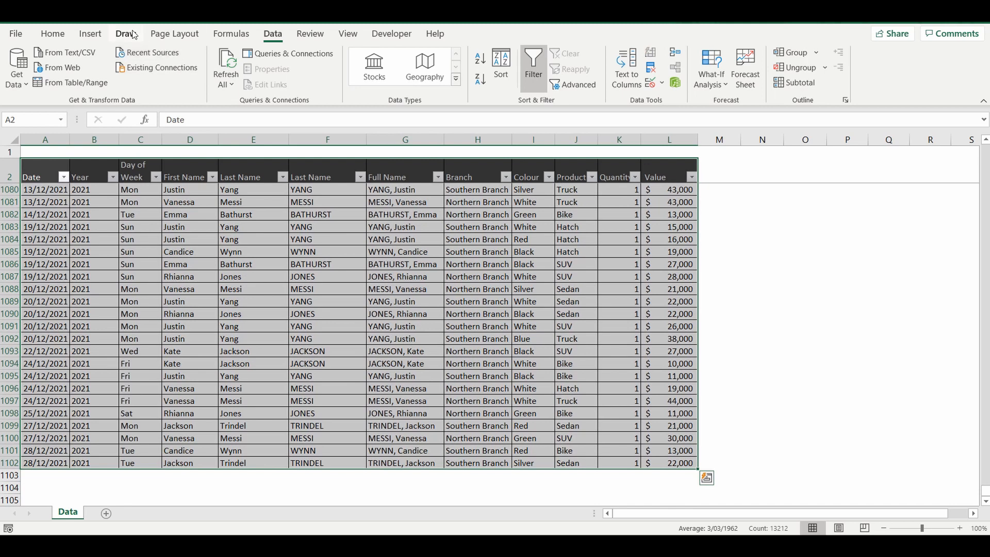
{"action": "left_click", "coordinate": [89, 33]}
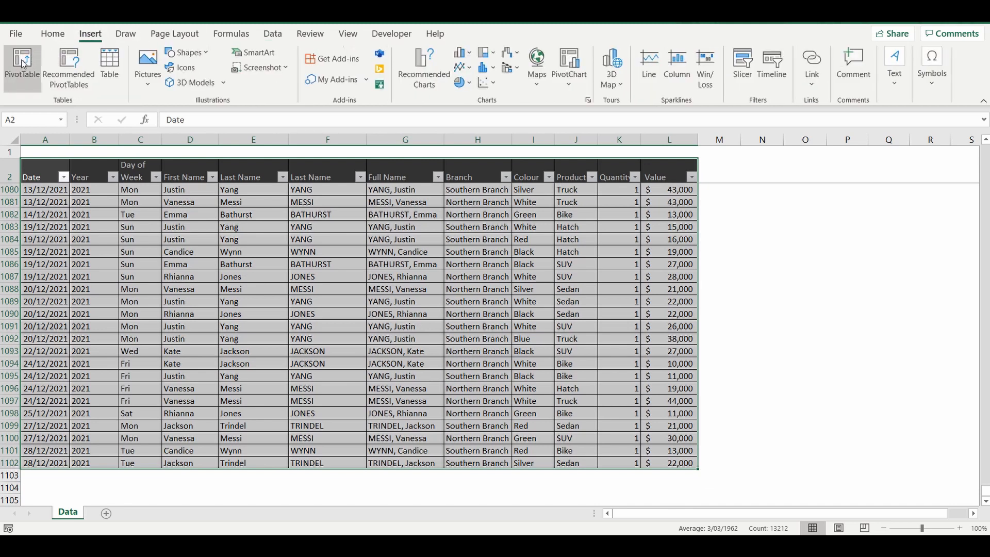
{"action": "left_click", "coordinate": [22, 66]}
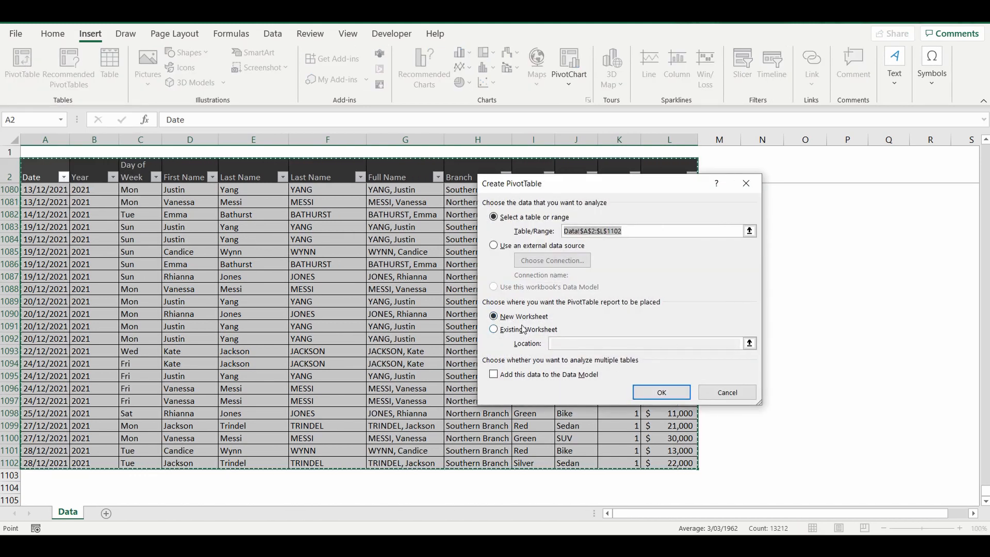
Step: Build the PivotTable on a new sheet with Colour in Rows and Sum of Quantity in Values (total 1132)
{"action": "left_click", "coordinate": [660, 392]}
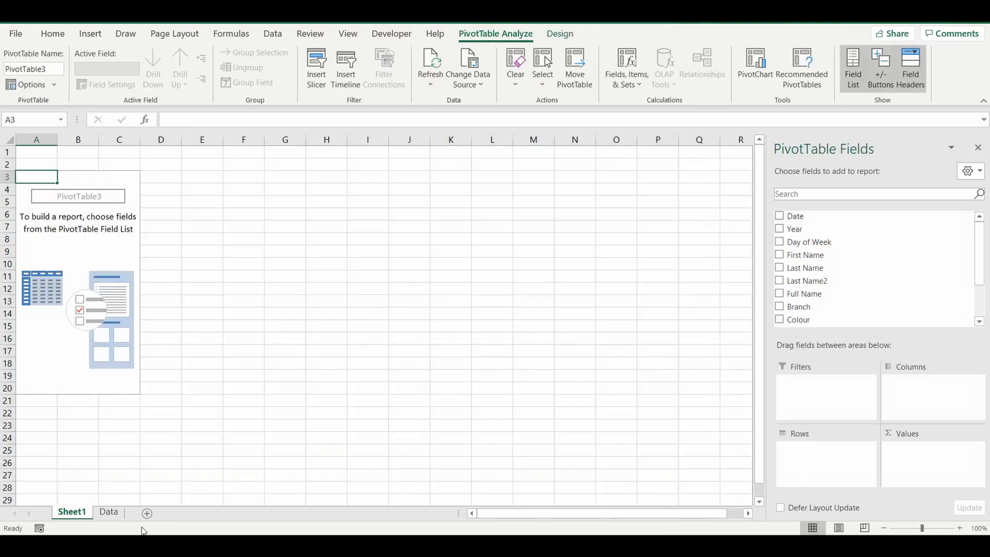
{"action": "mouse_move", "coordinate": [96, 328]}
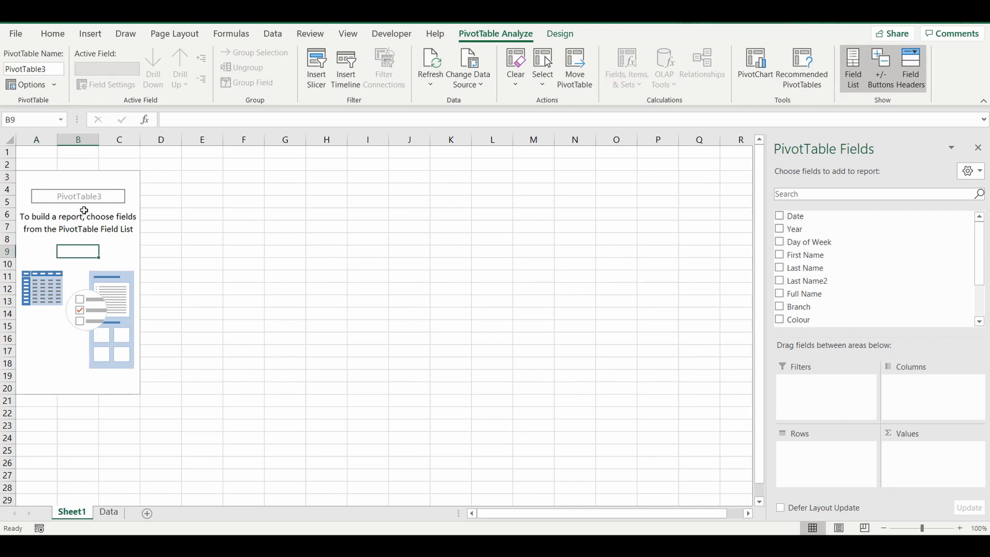
{"action": "mouse_move", "coordinate": [884, 164]}
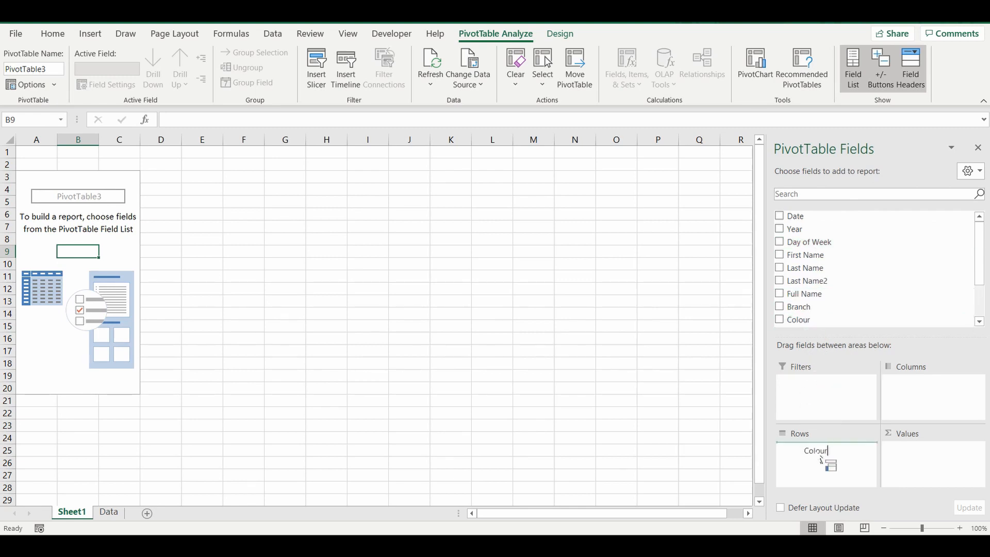
{"action": "left_click", "coordinate": [779, 319]}
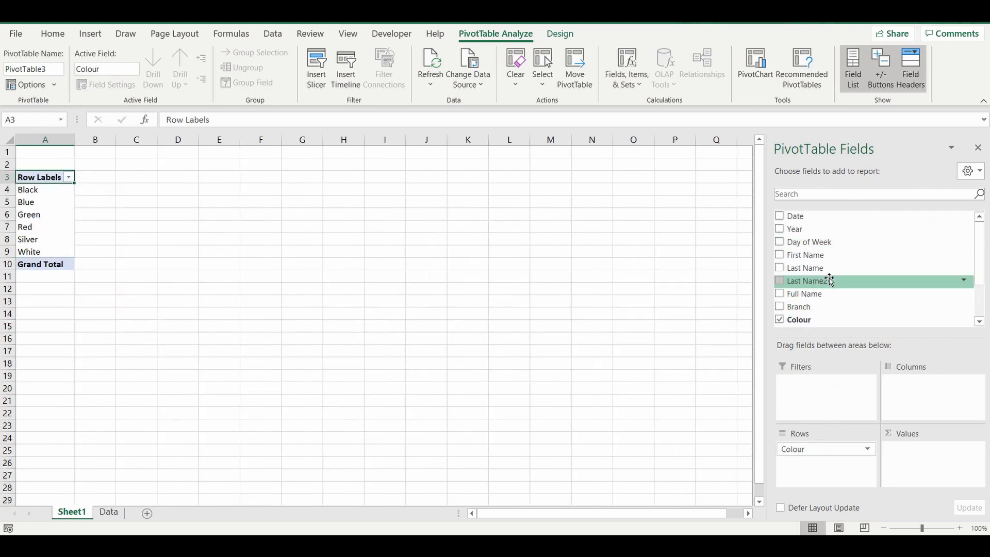
{"action": "scroll", "scroll_direction": "down", "scroll_amount": 3}
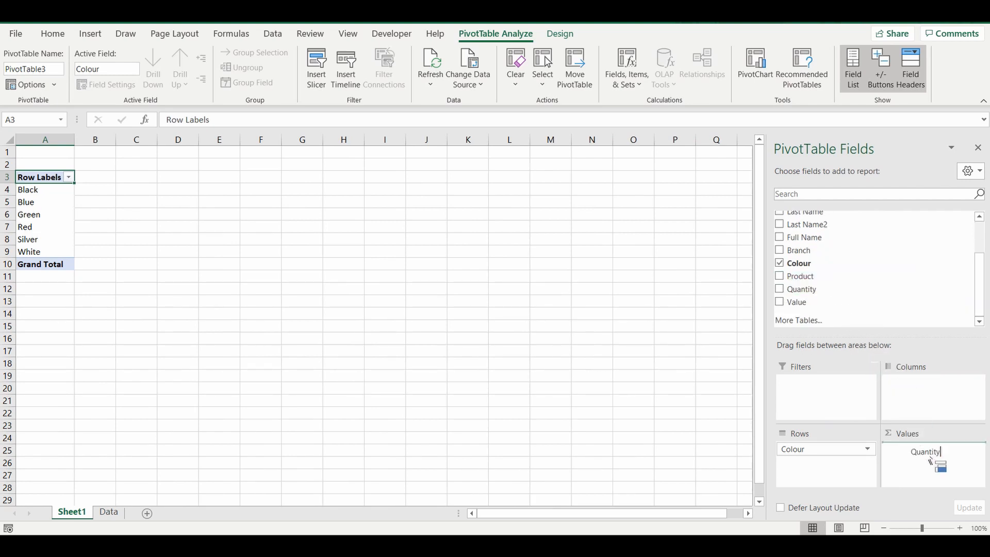
{"action": "left_click", "coordinate": [779, 288]}
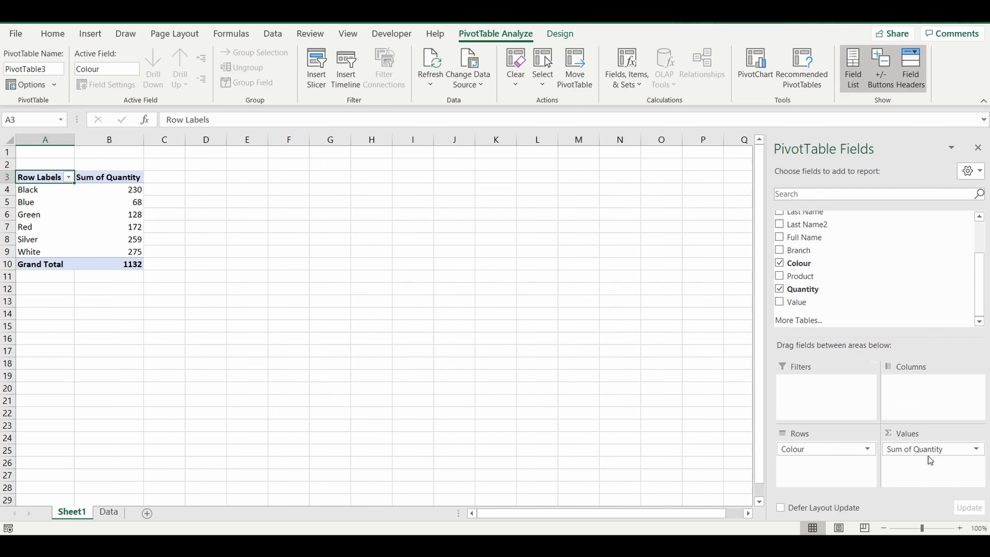
{"action": "mouse_move", "coordinate": [62, 226]}
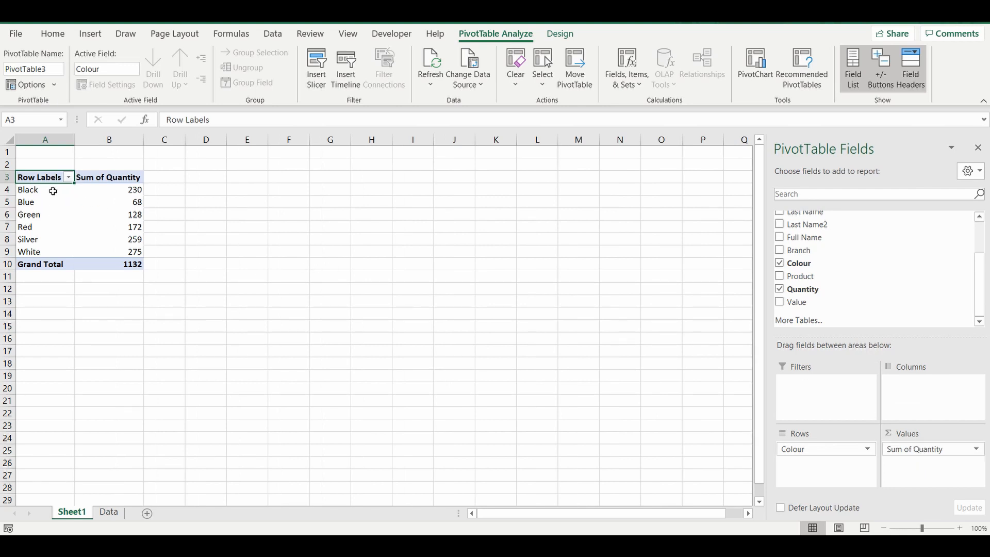
{"action": "mouse_move", "coordinate": [115, 253]}
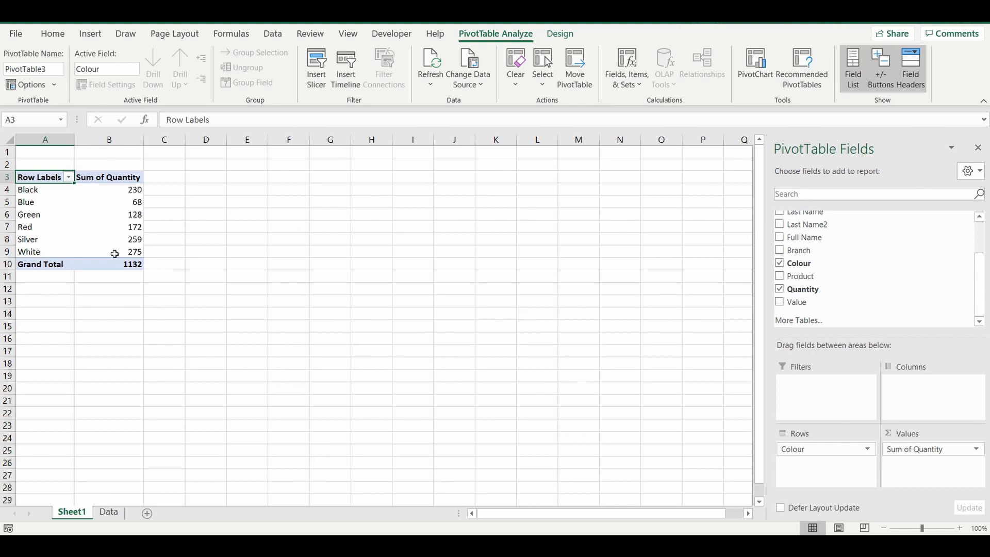
{"action": "mouse_move", "coordinate": [67, 222]}
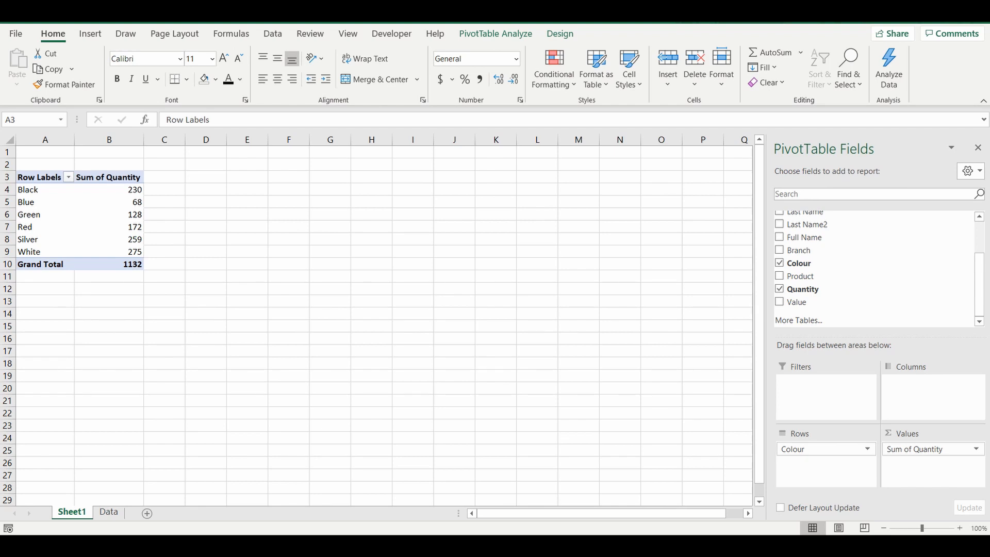
{"action": "mouse_move", "coordinate": [115, 319]}
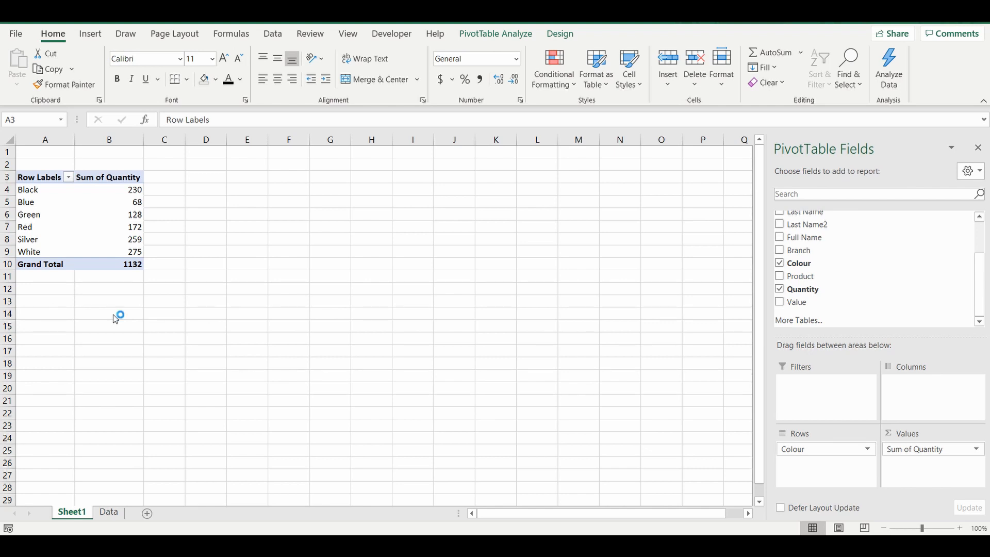
{"action": "mouse_move", "coordinate": [103, 211]}
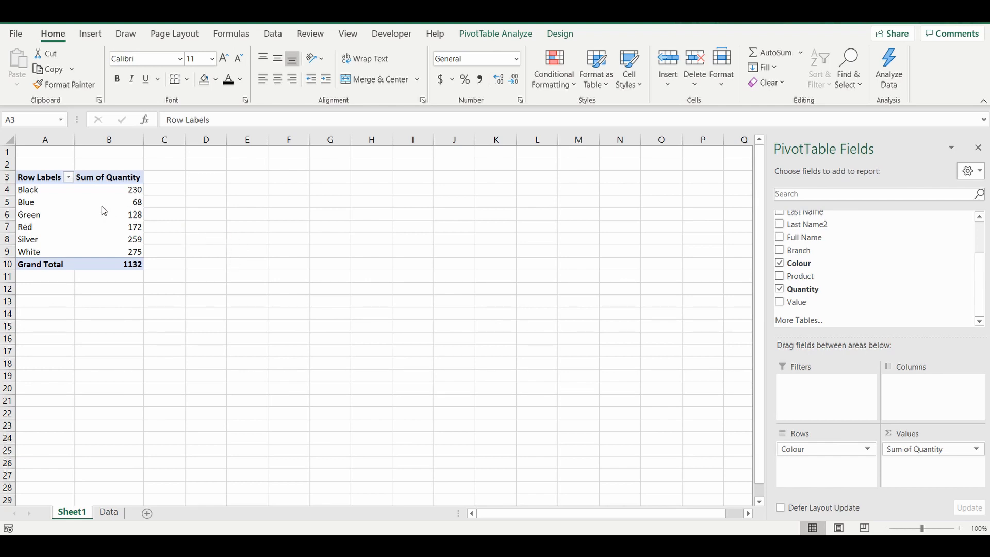
Step: Select the Black and White colour items together and bring up their context menu
{"action": "left_click", "coordinate": [44, 189]}
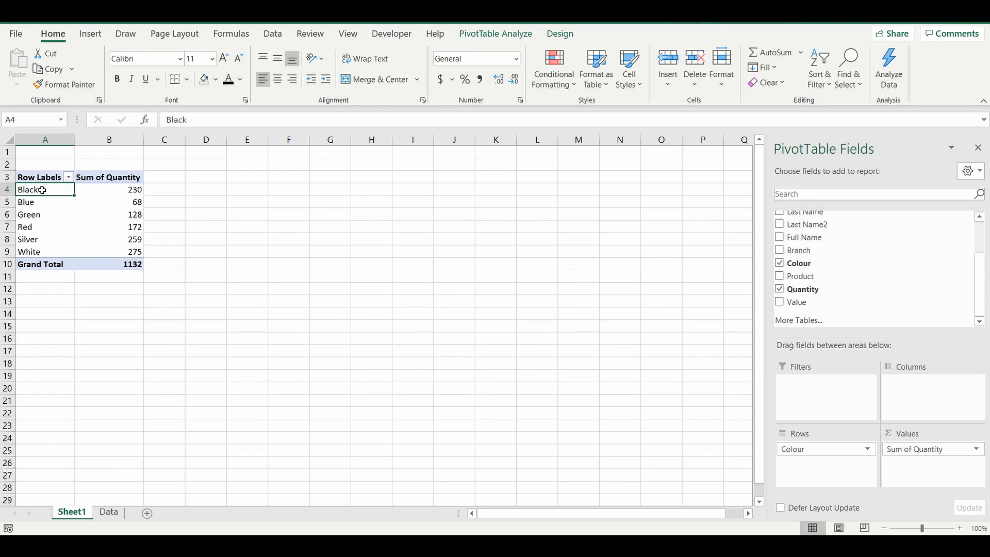
{"action": "mouse_move", "coordinate": [29, 252]}
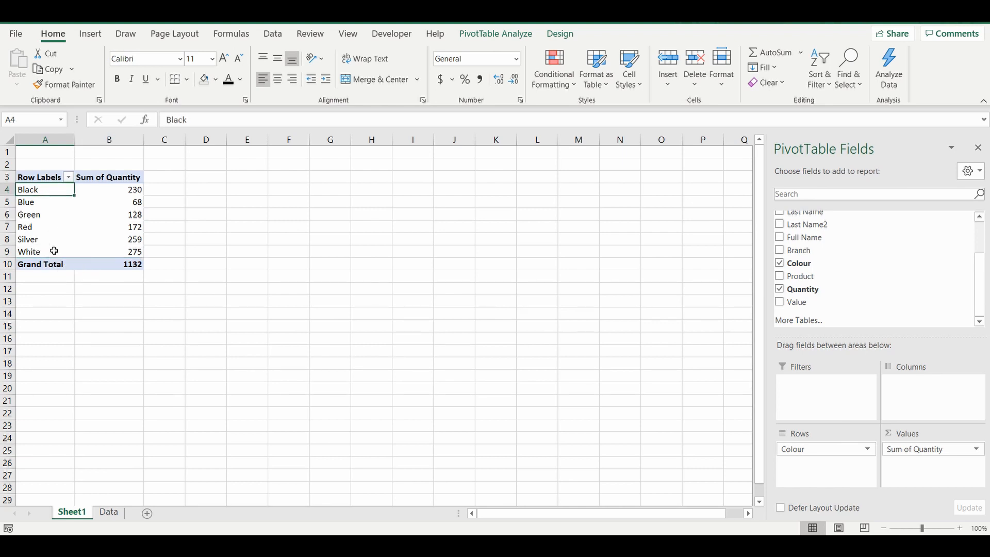
{"action": "left_click", "coordinate": [45, 252]}
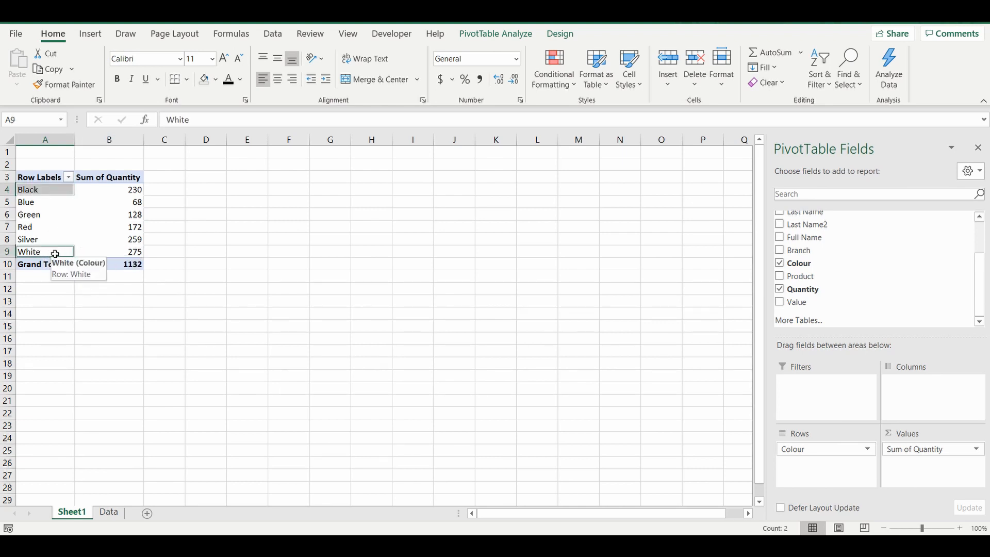
{"action": "mouse_move", "coordinate": [50, 252]}
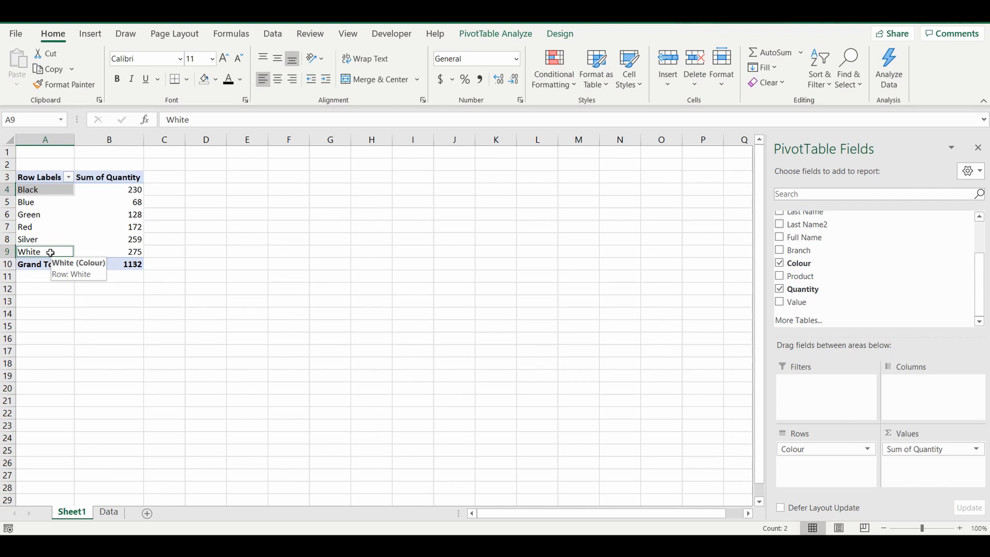
{"action": "right_click", "coordinate": [44, 252]}
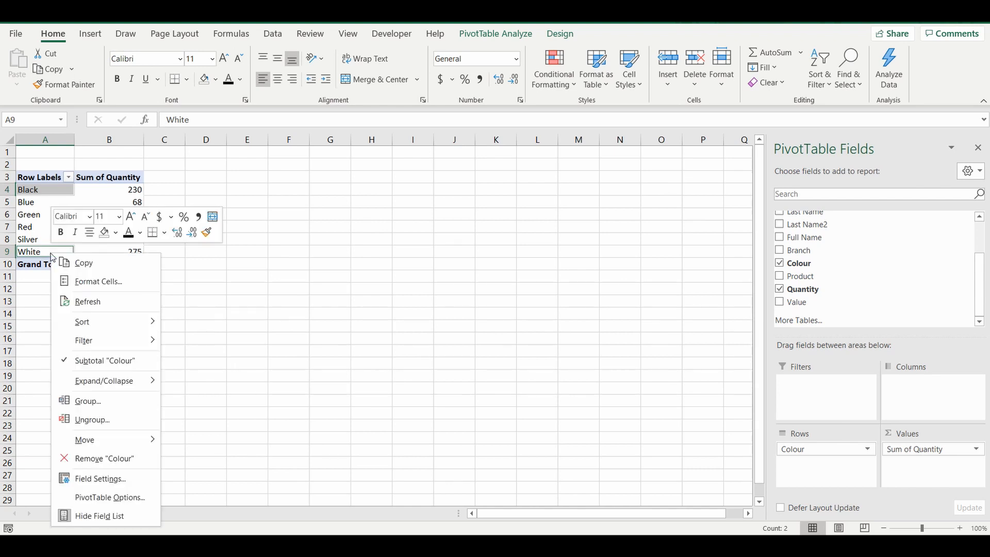
{"action": "mouse_move", "coordinate": [87, 401]}
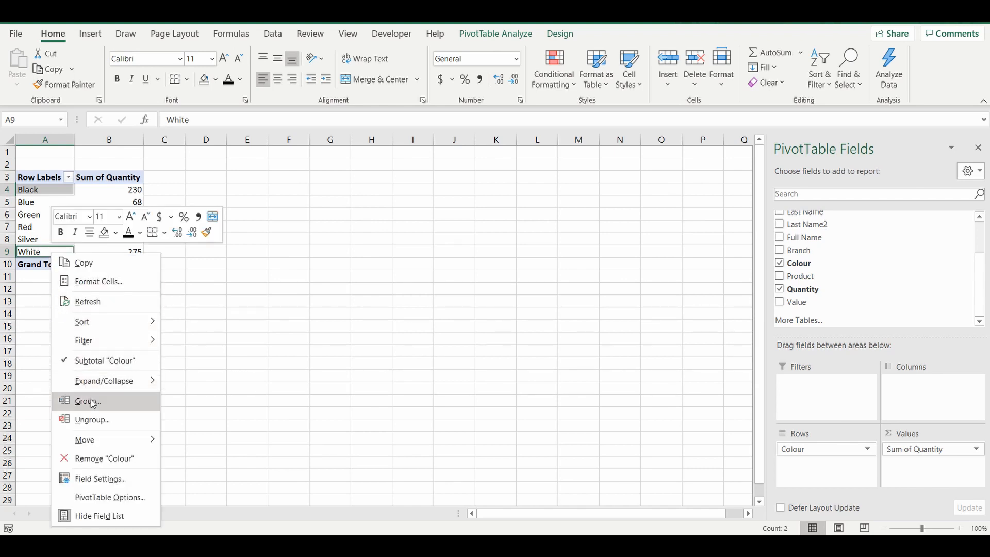
Step: Group Black and White into Group1 (505), creating the Colour2 row field
{"action": "left_click", "coordinate": [86, 401]}
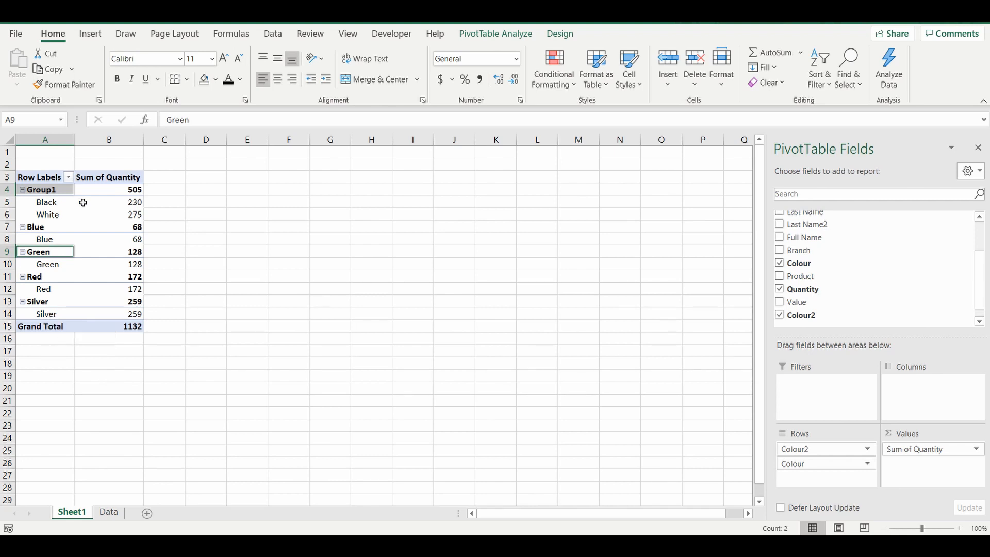
{"action": "mouse_move", "coordinate": [84, 210]}
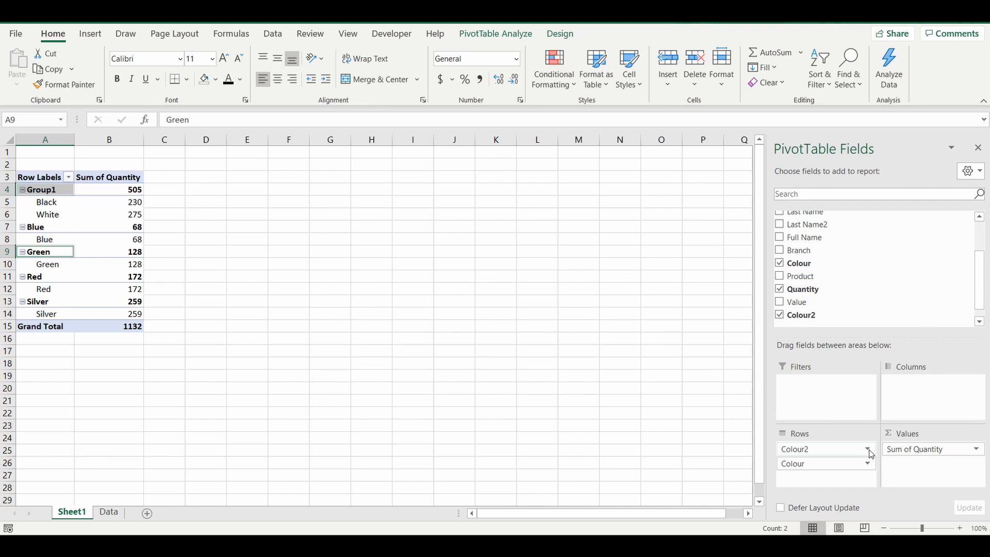
{"action": "left_click", "coordinate": [867, 448]}
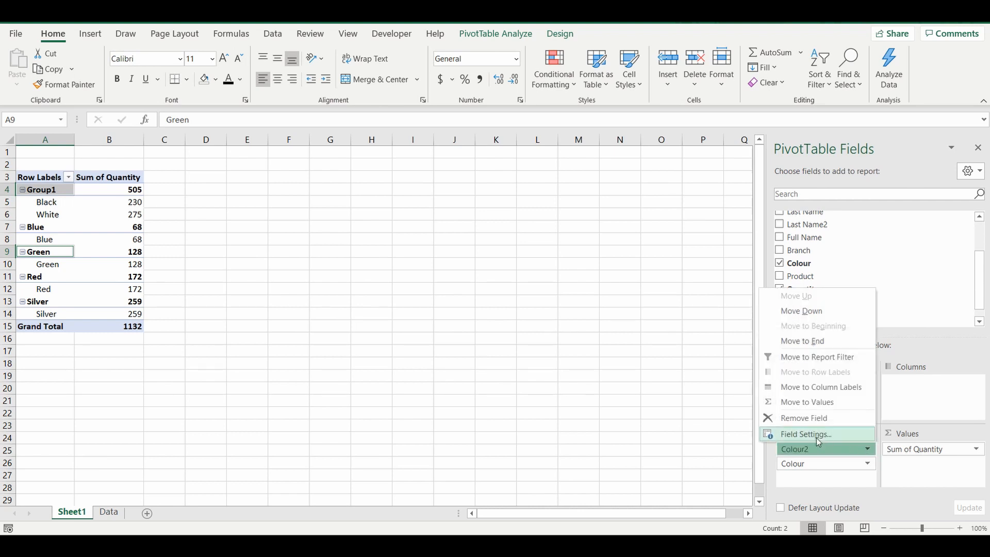
Step: In Field Settings, give Colour2 the custom name Colour Grouping
{"action": "left_click", "coordinate": [805, 434]}
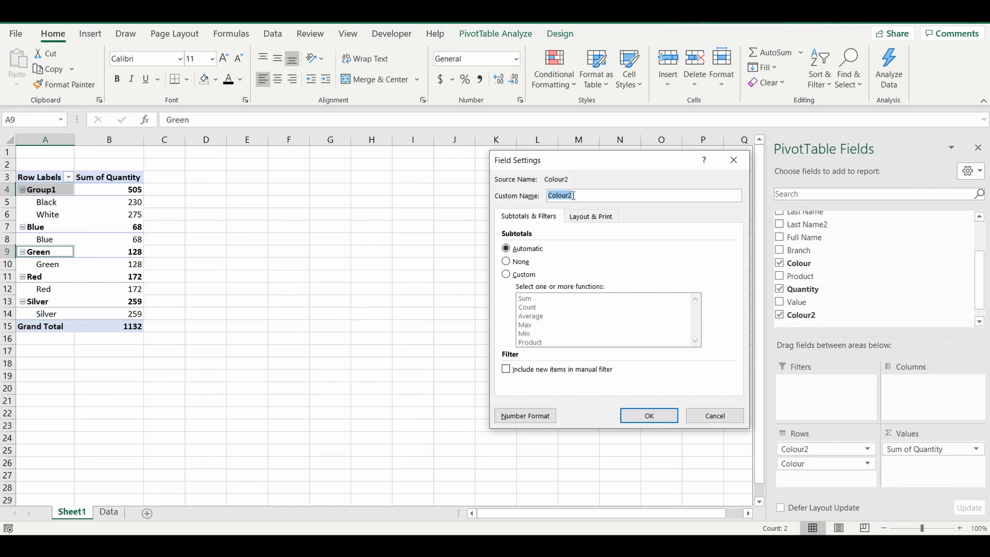
{"action": "type", "text": "C"}
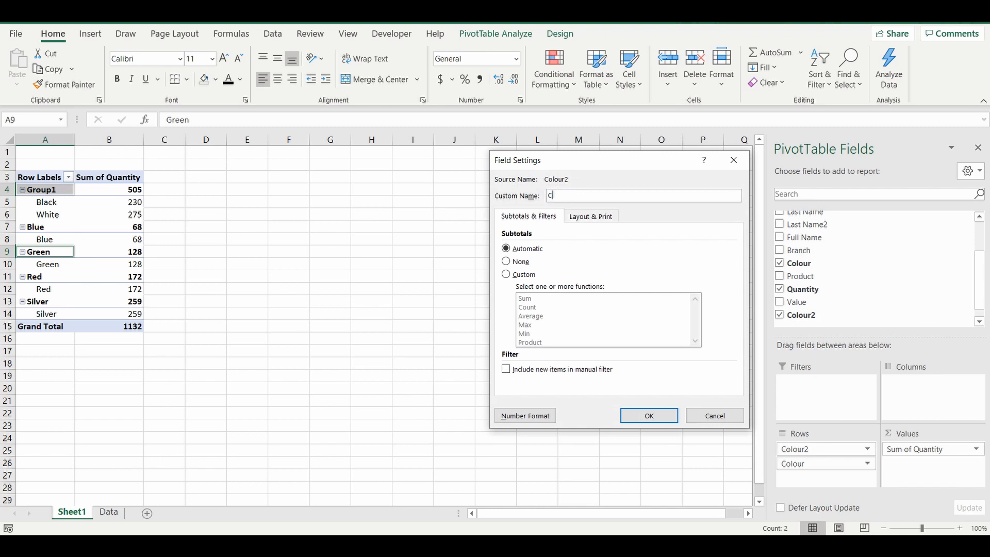
{"action": "type", "text": "olour G"}
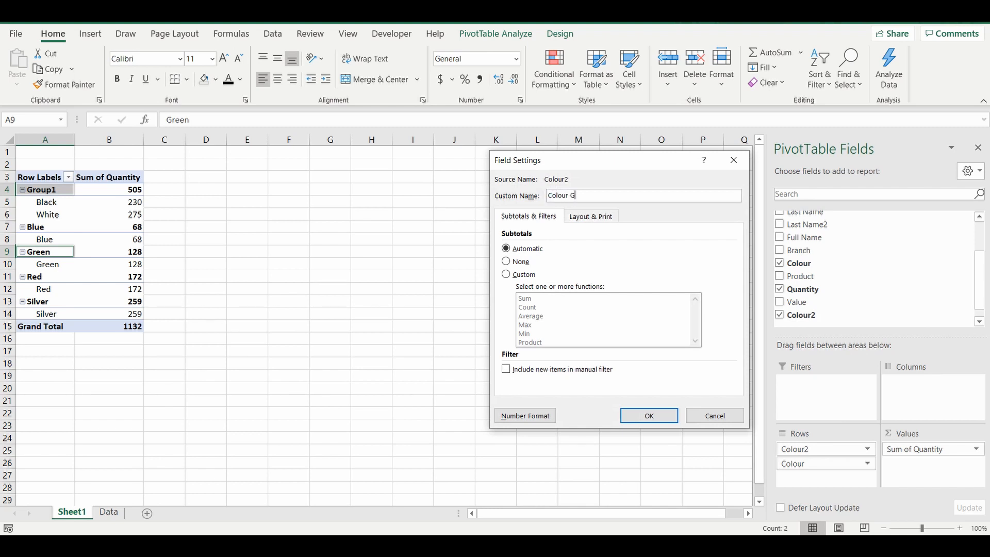
{"action": "type", "text": "rouping"}
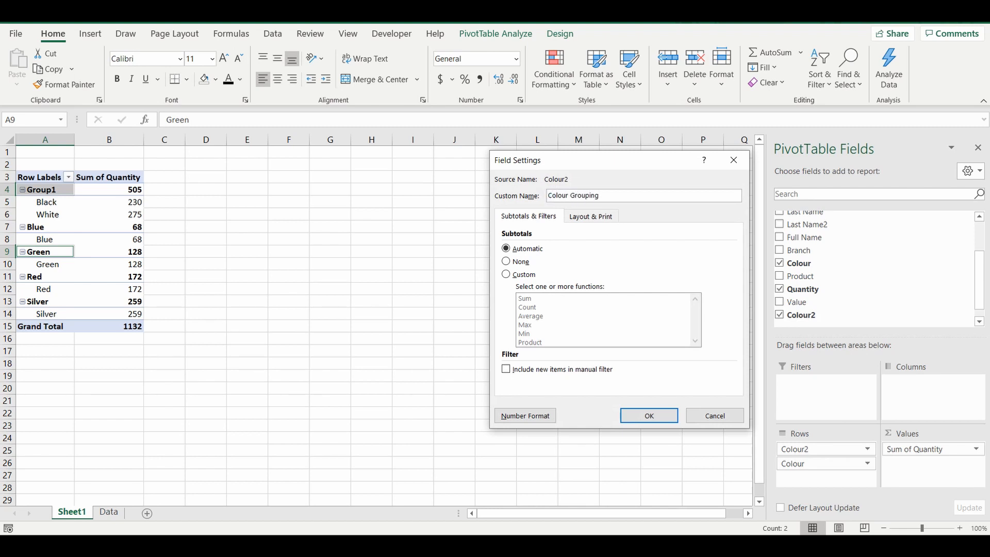
{"action": "left_click", "coordinate": [648, 415]}
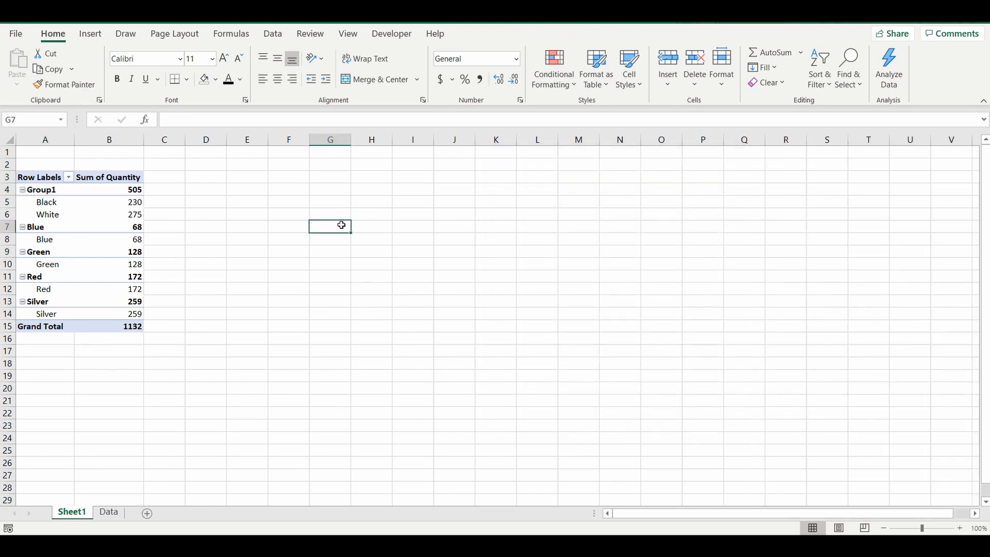
Step: Use Colour Grouping as the only row field, listing Group1, Blue, Green, Red and Silver
{"action": "left_click", "coordinate": [48, 214]}
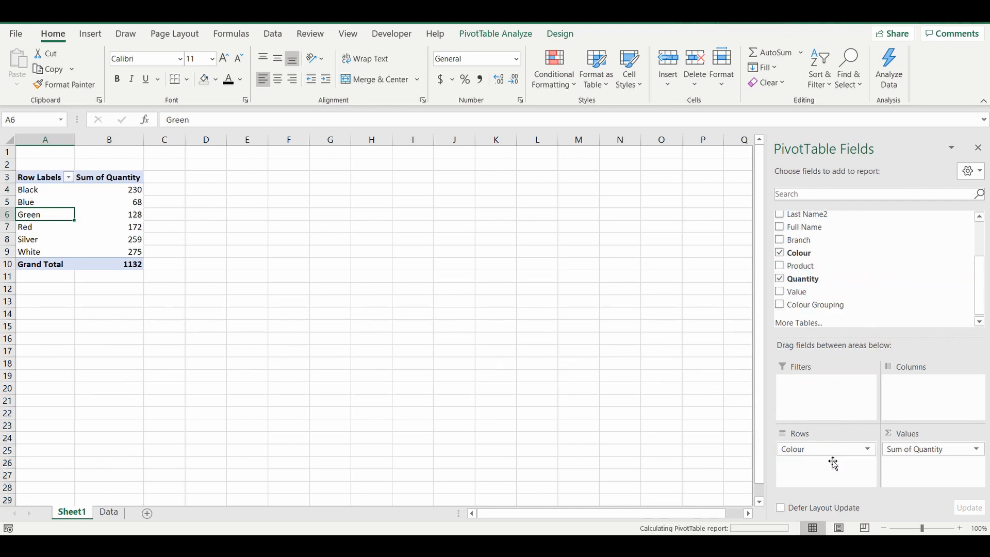
{"action": "left_click", "coordinate": [779, 304]}
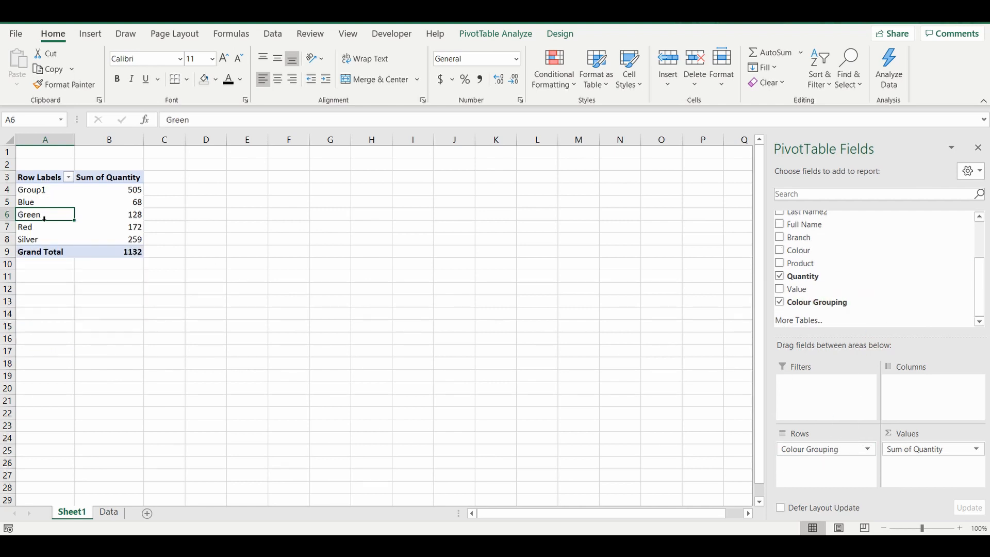
{"action": "mouse_move", "coordinate": [32, 189]}
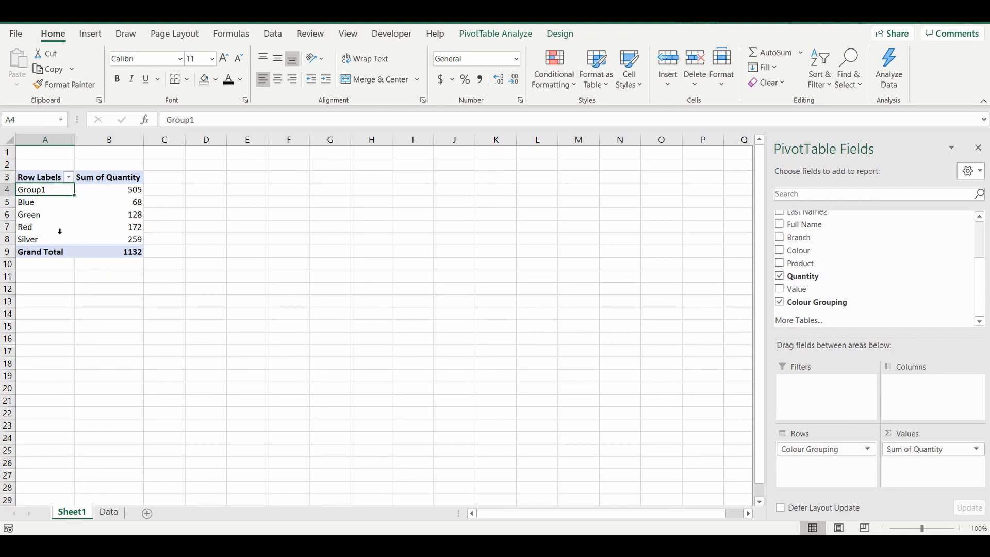
Step: Rename the Group1 label to Basic Colours, keeping its 505 total
{"action": "double_click", "coordinate": [44, 190]}
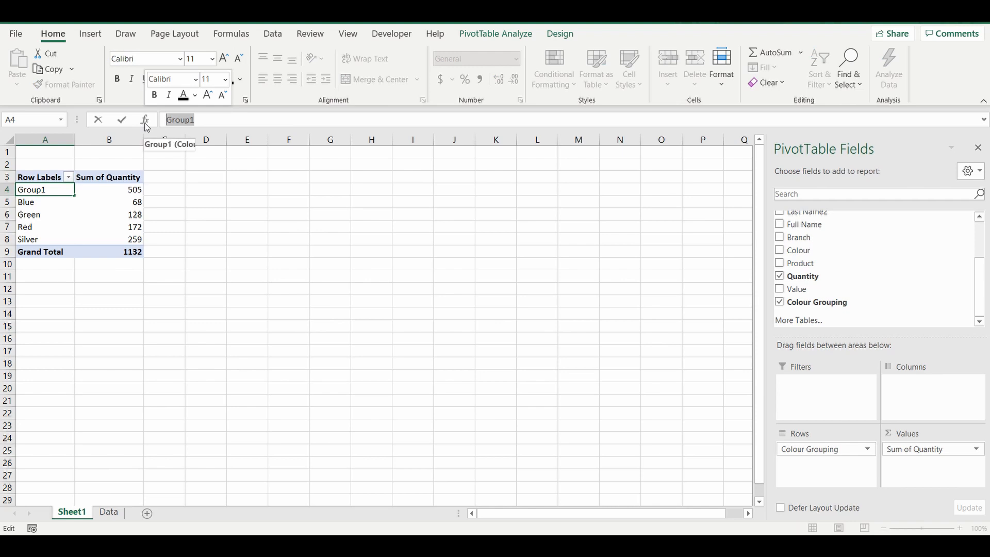
{"action": "type", "text": "Basic Colours"}
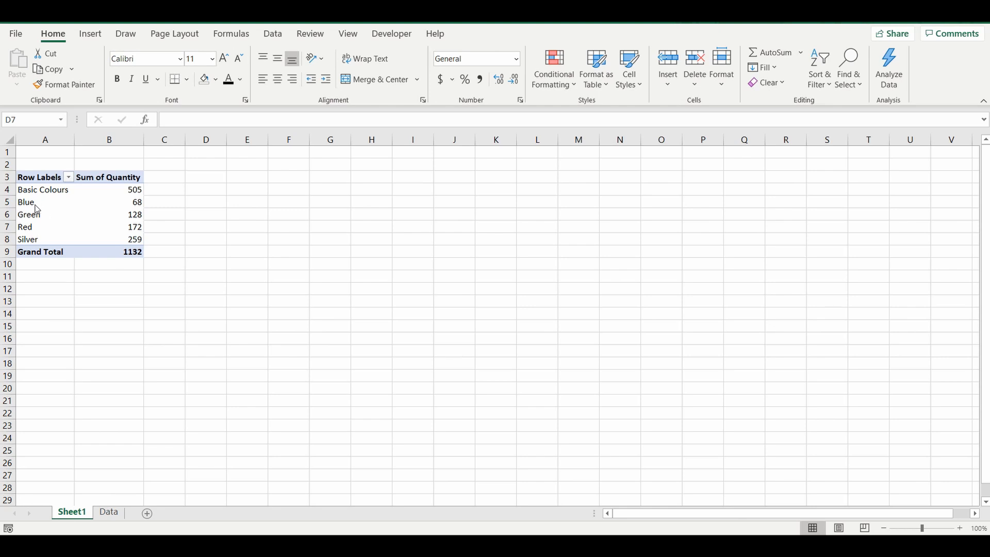
{"action": "left_click", "coordinate": [207, 227]}
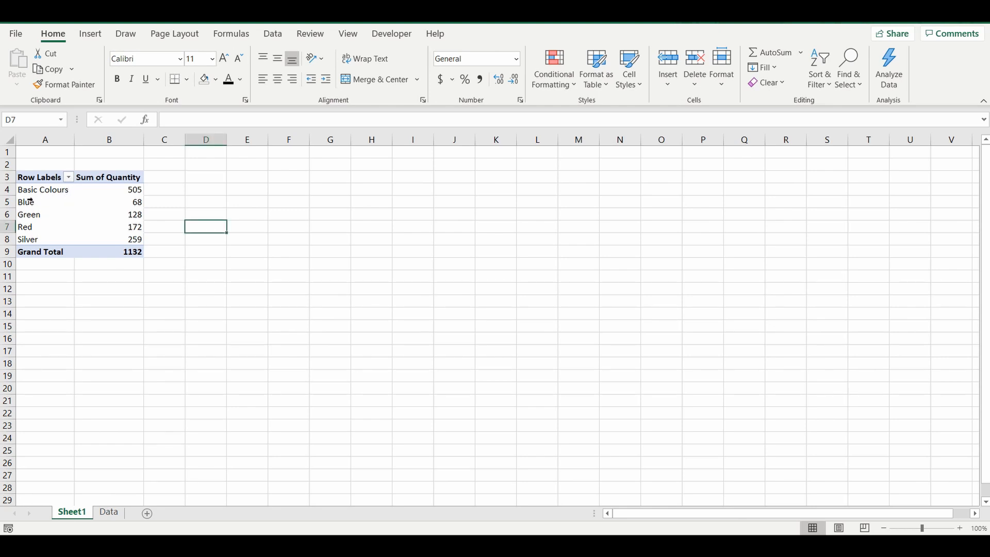
{"action": "mouse_move", "coordinate": [26, 202]}
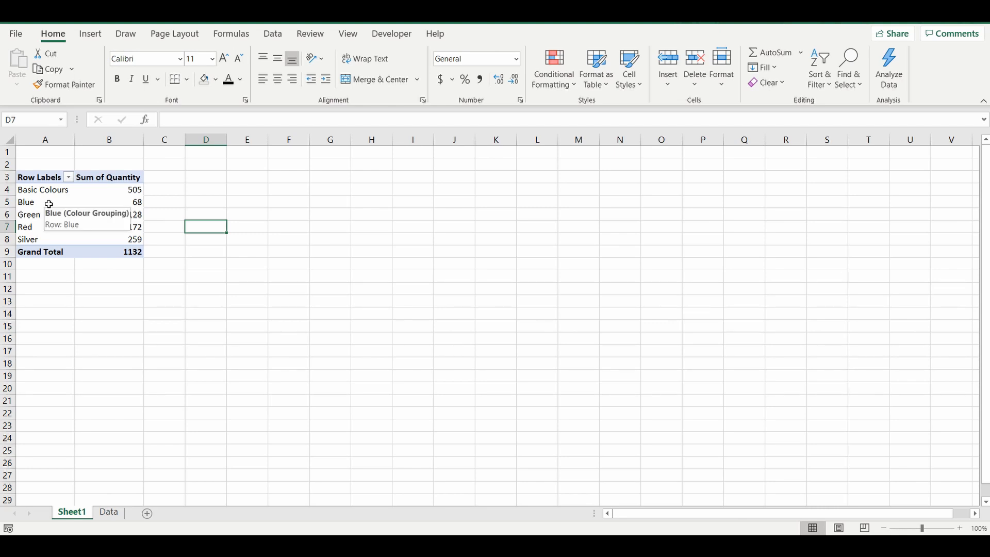
{"action": "left_click", "coordinate": [26, 201]}
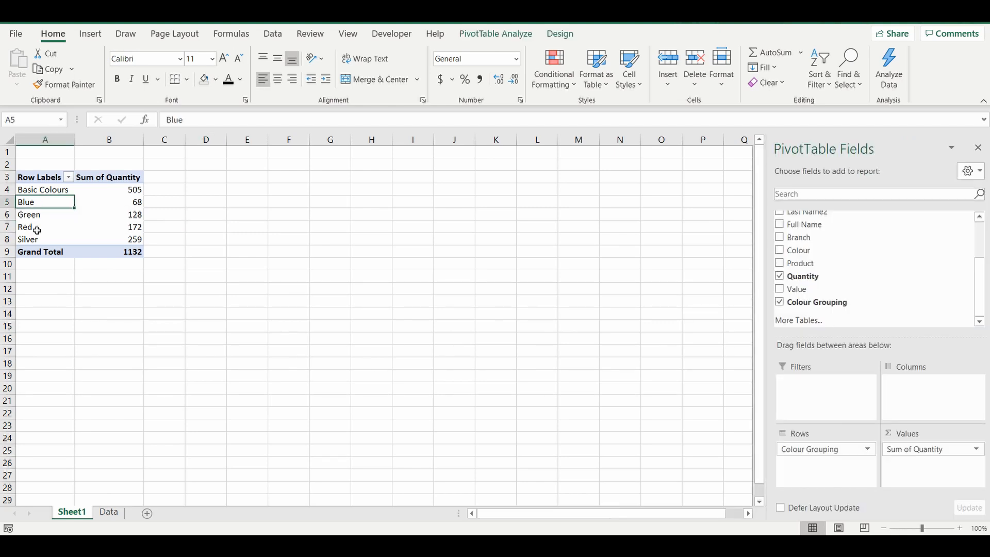
Step: Group Blue, Green, Red and Silver into Group2 totalling 627
{"action": "left_click_drag", "start_coordinate": [44, 201], "coordinate": [44, 238]}
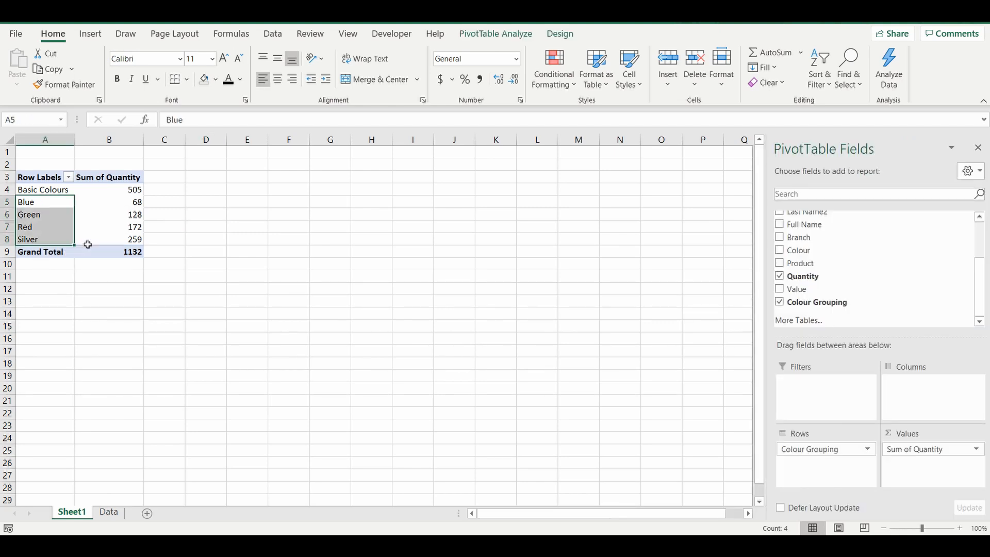
{"action": "mouse_move", "coordinate": [101, 239]}
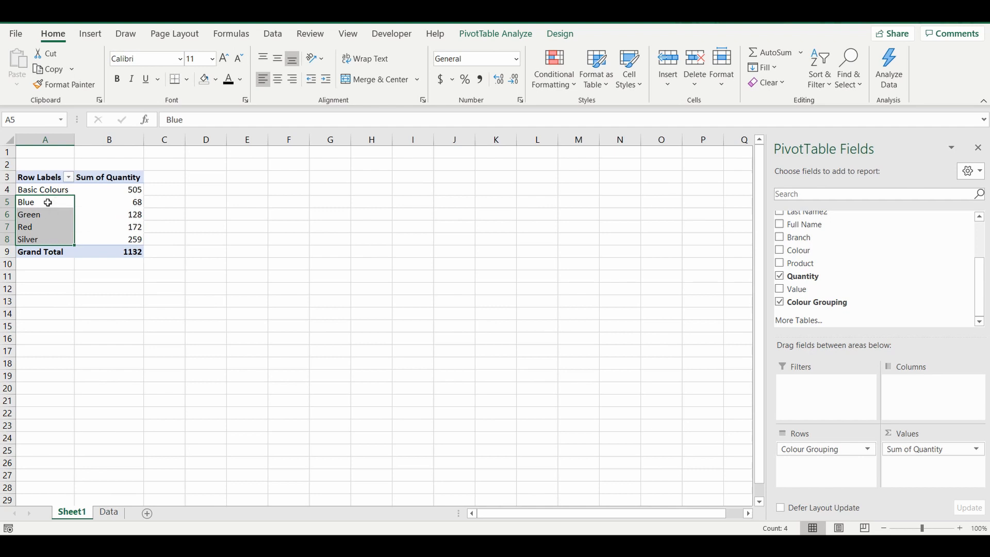
{"action": "right_click", "coordinate": [26, 202]}
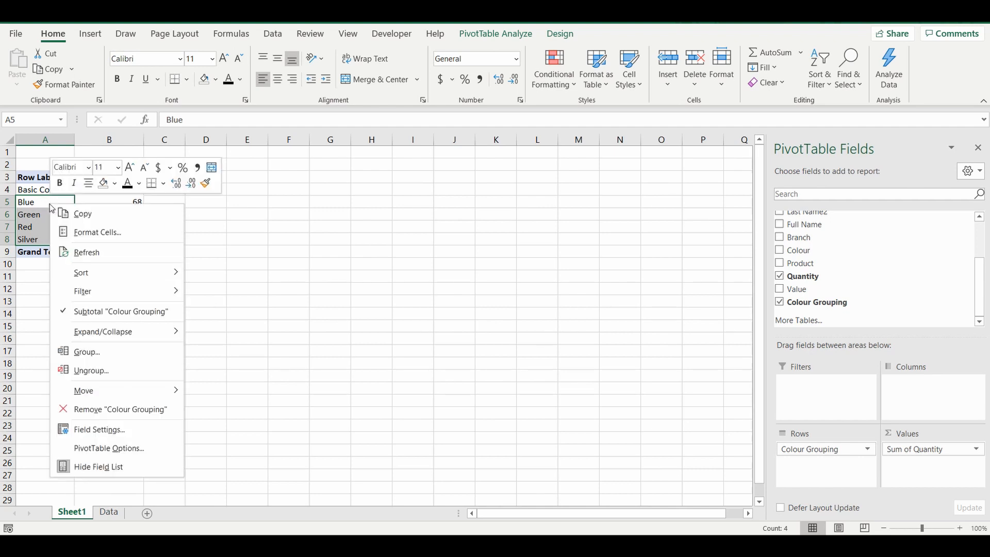
{"action": "mouse_move", "coordinate": [87, 352]}
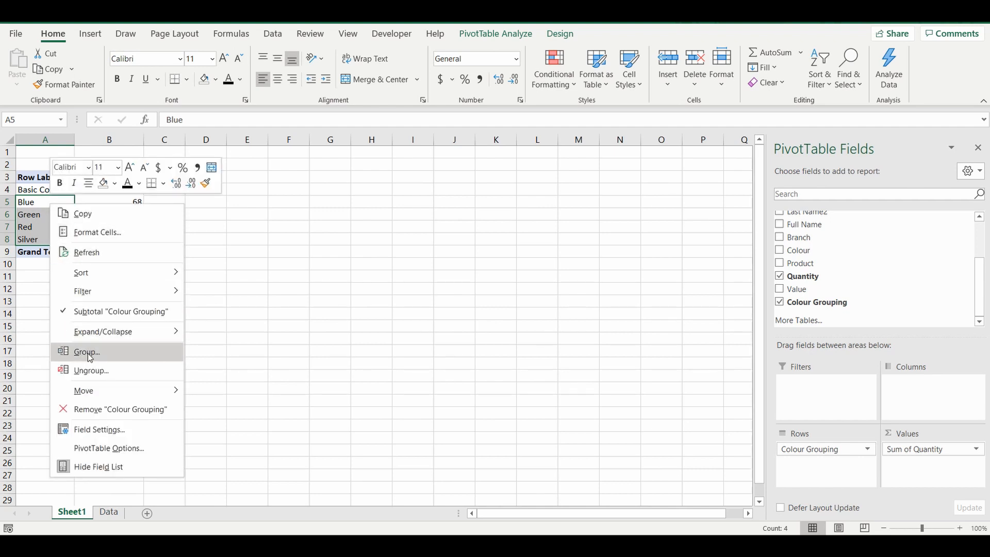
{"action": "left_click", "coordinate": [87, 352]}
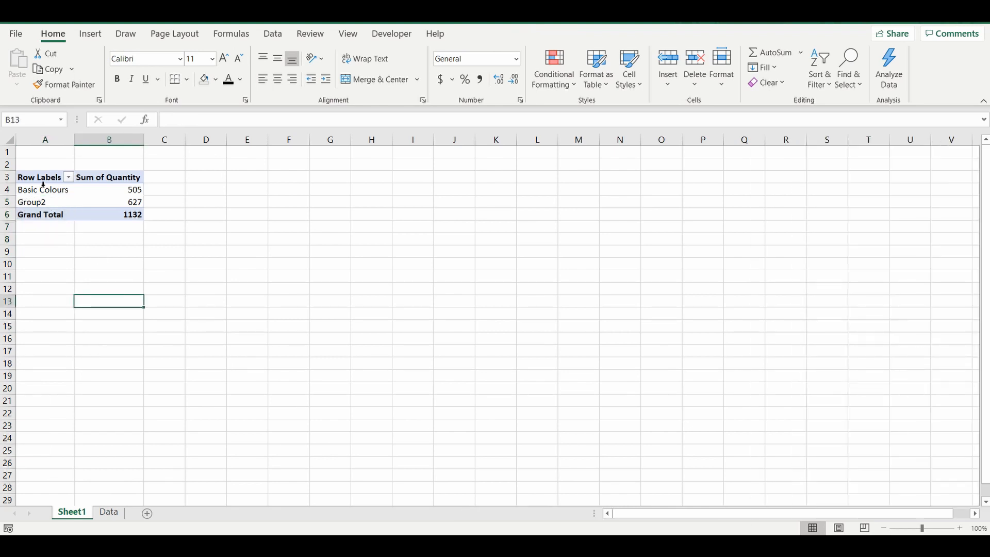
{"action": "left_click", "coordinate": [32, 201]}
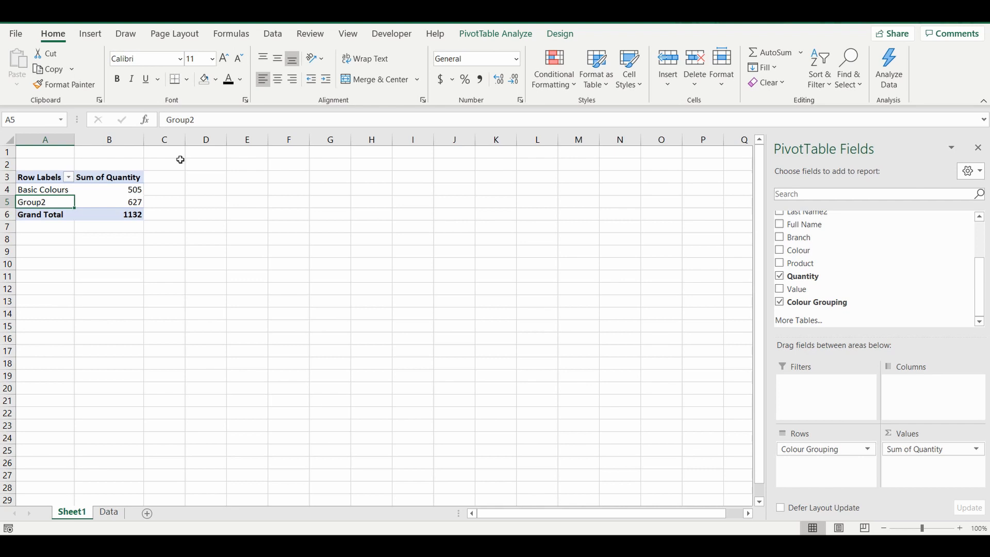
Step: Rename Group2 to Platinum Colours, then return to the Data sheet
{"action": "type", "text": "Platinum Colours"}
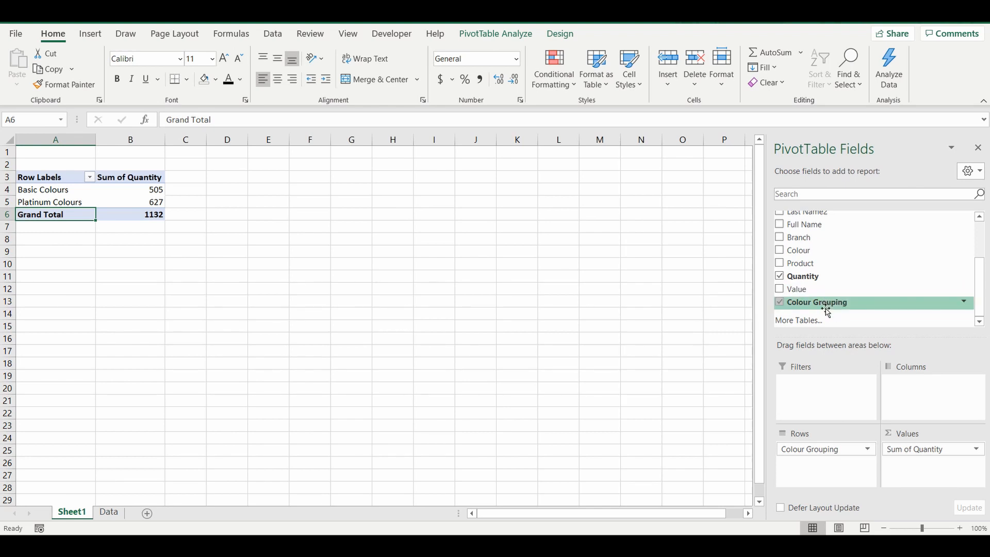
{"action": "mouse_move", "coordinate": [831, 448]}
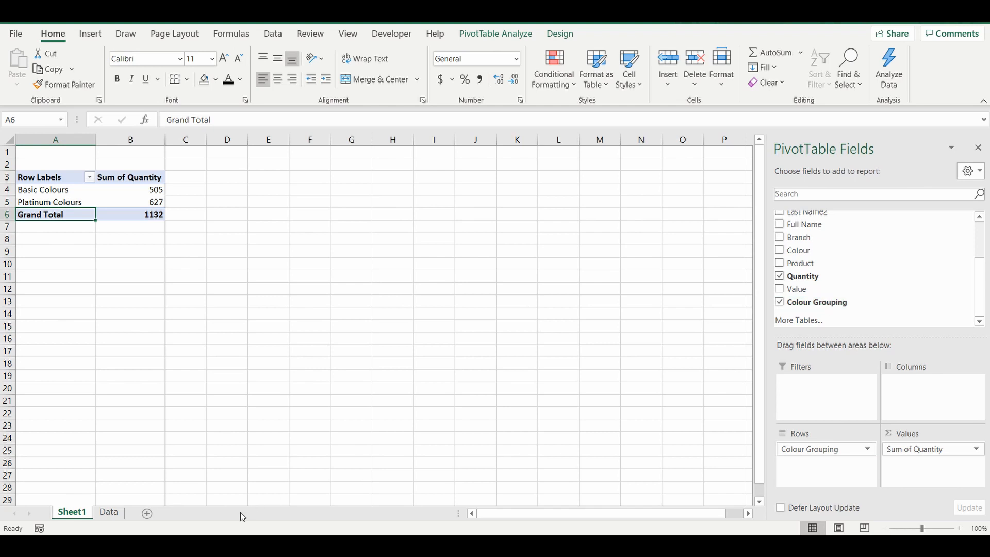
{"action": "left_click", "coordinate": [108, 512]}
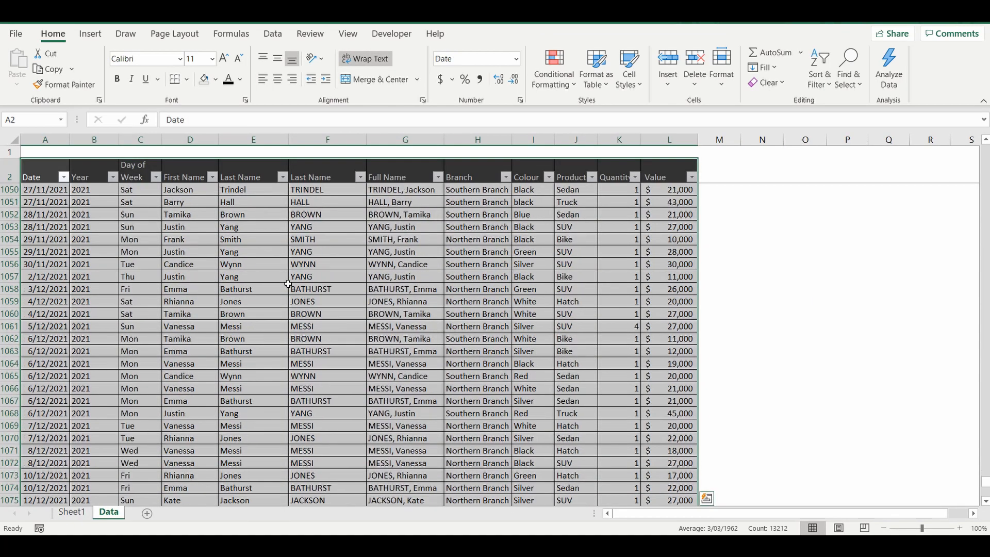
{"action": "scroll", "scroll_direction": "down", "scroll_amount": 3}
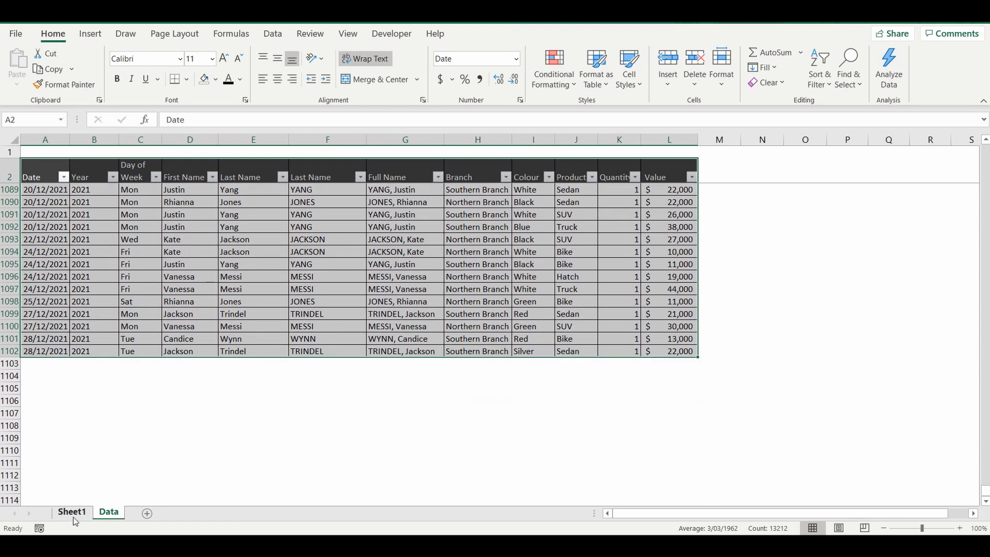
{"action": "left_click", "coordinate": [72, 511]}
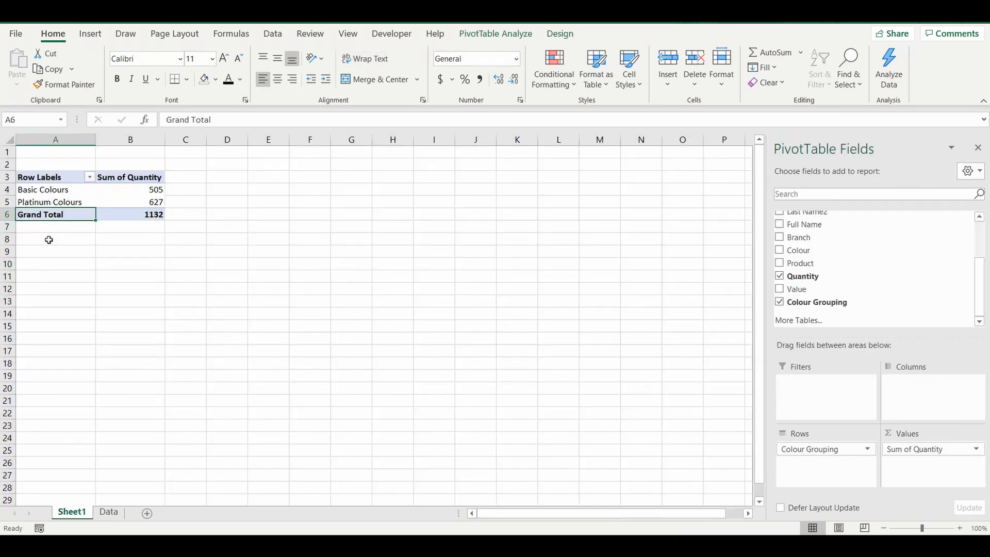
{"action": "left_click", "coordinate": [108, 511]}
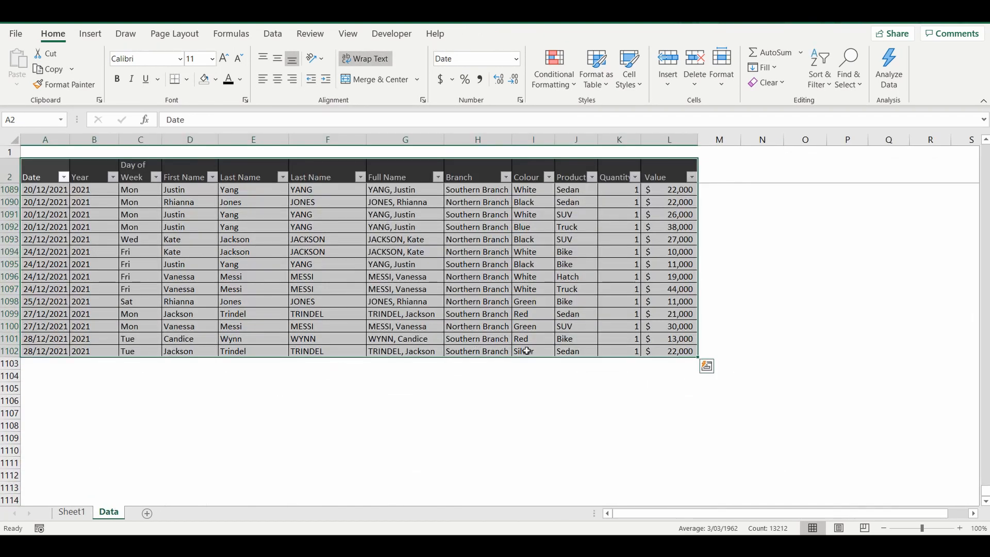
{"action": "left_click", "coordinate": [71, 511]}
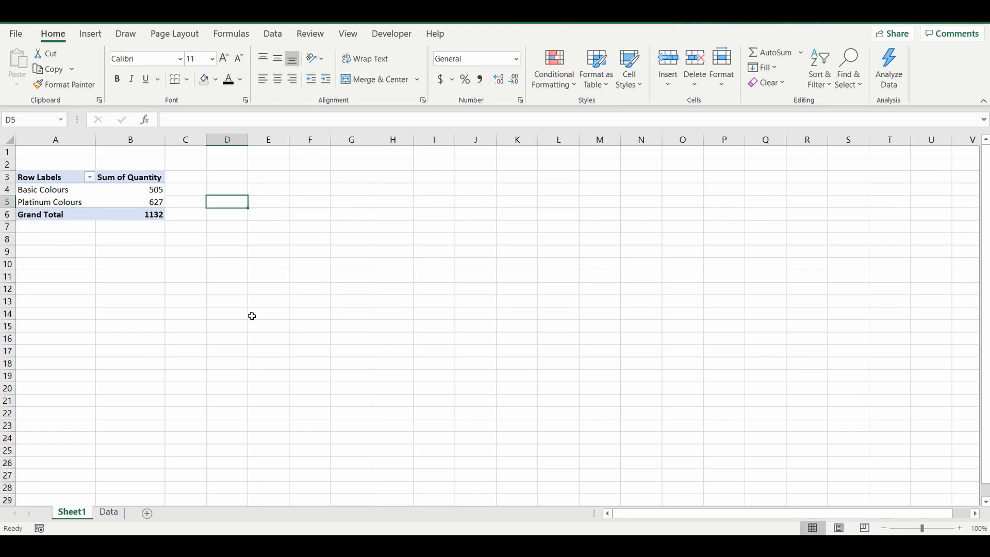
{"action": "mouse_move", "coordinate": [238, 329]}
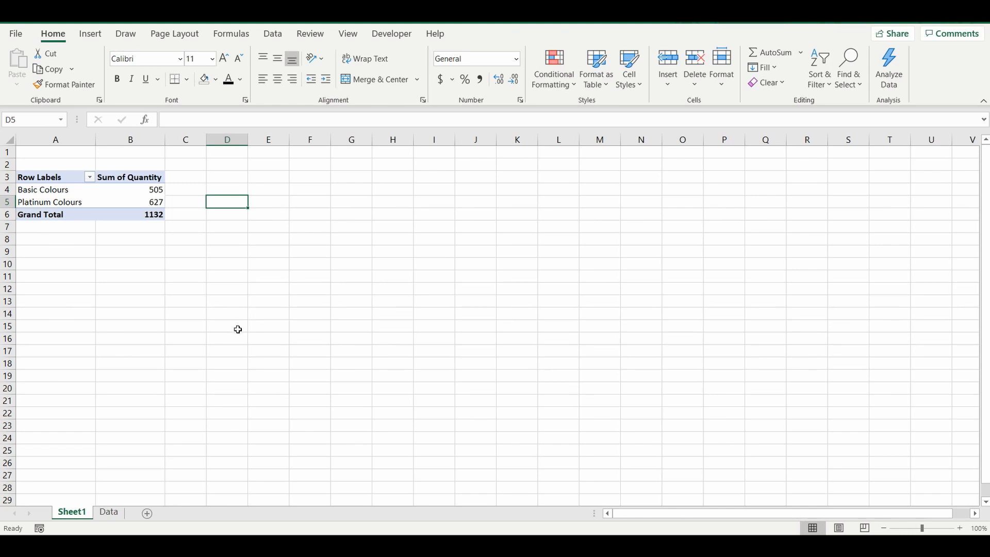
{"action": "mouse_move", "coordinate": [274, 312]}
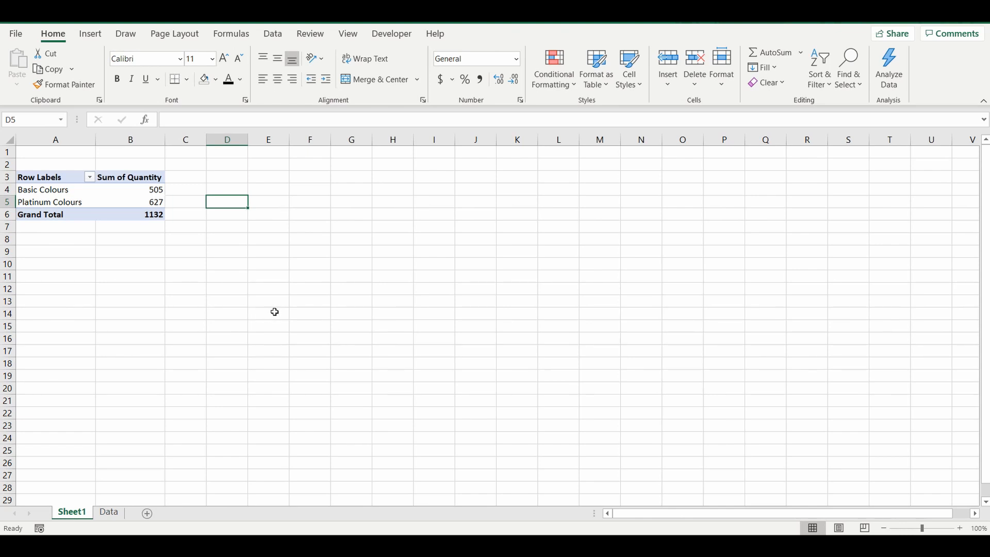